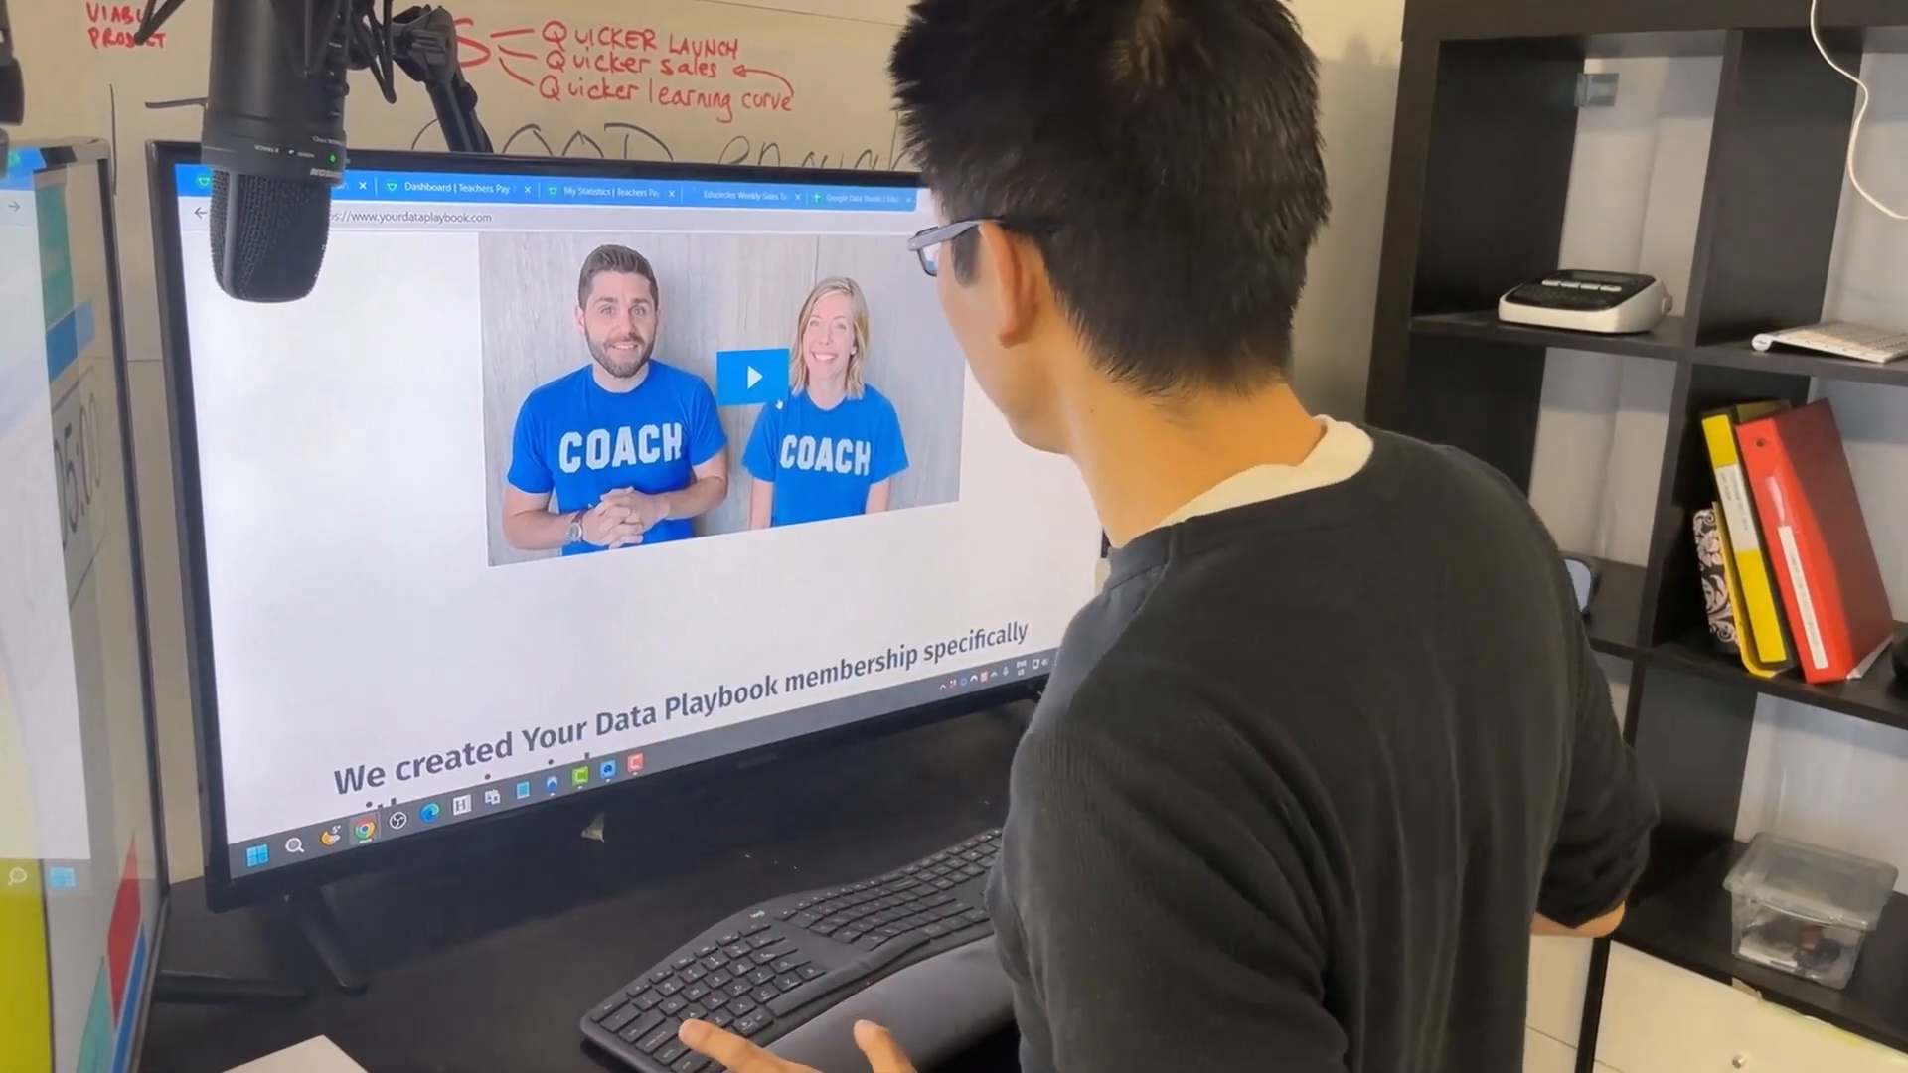
scroll(down, 3)
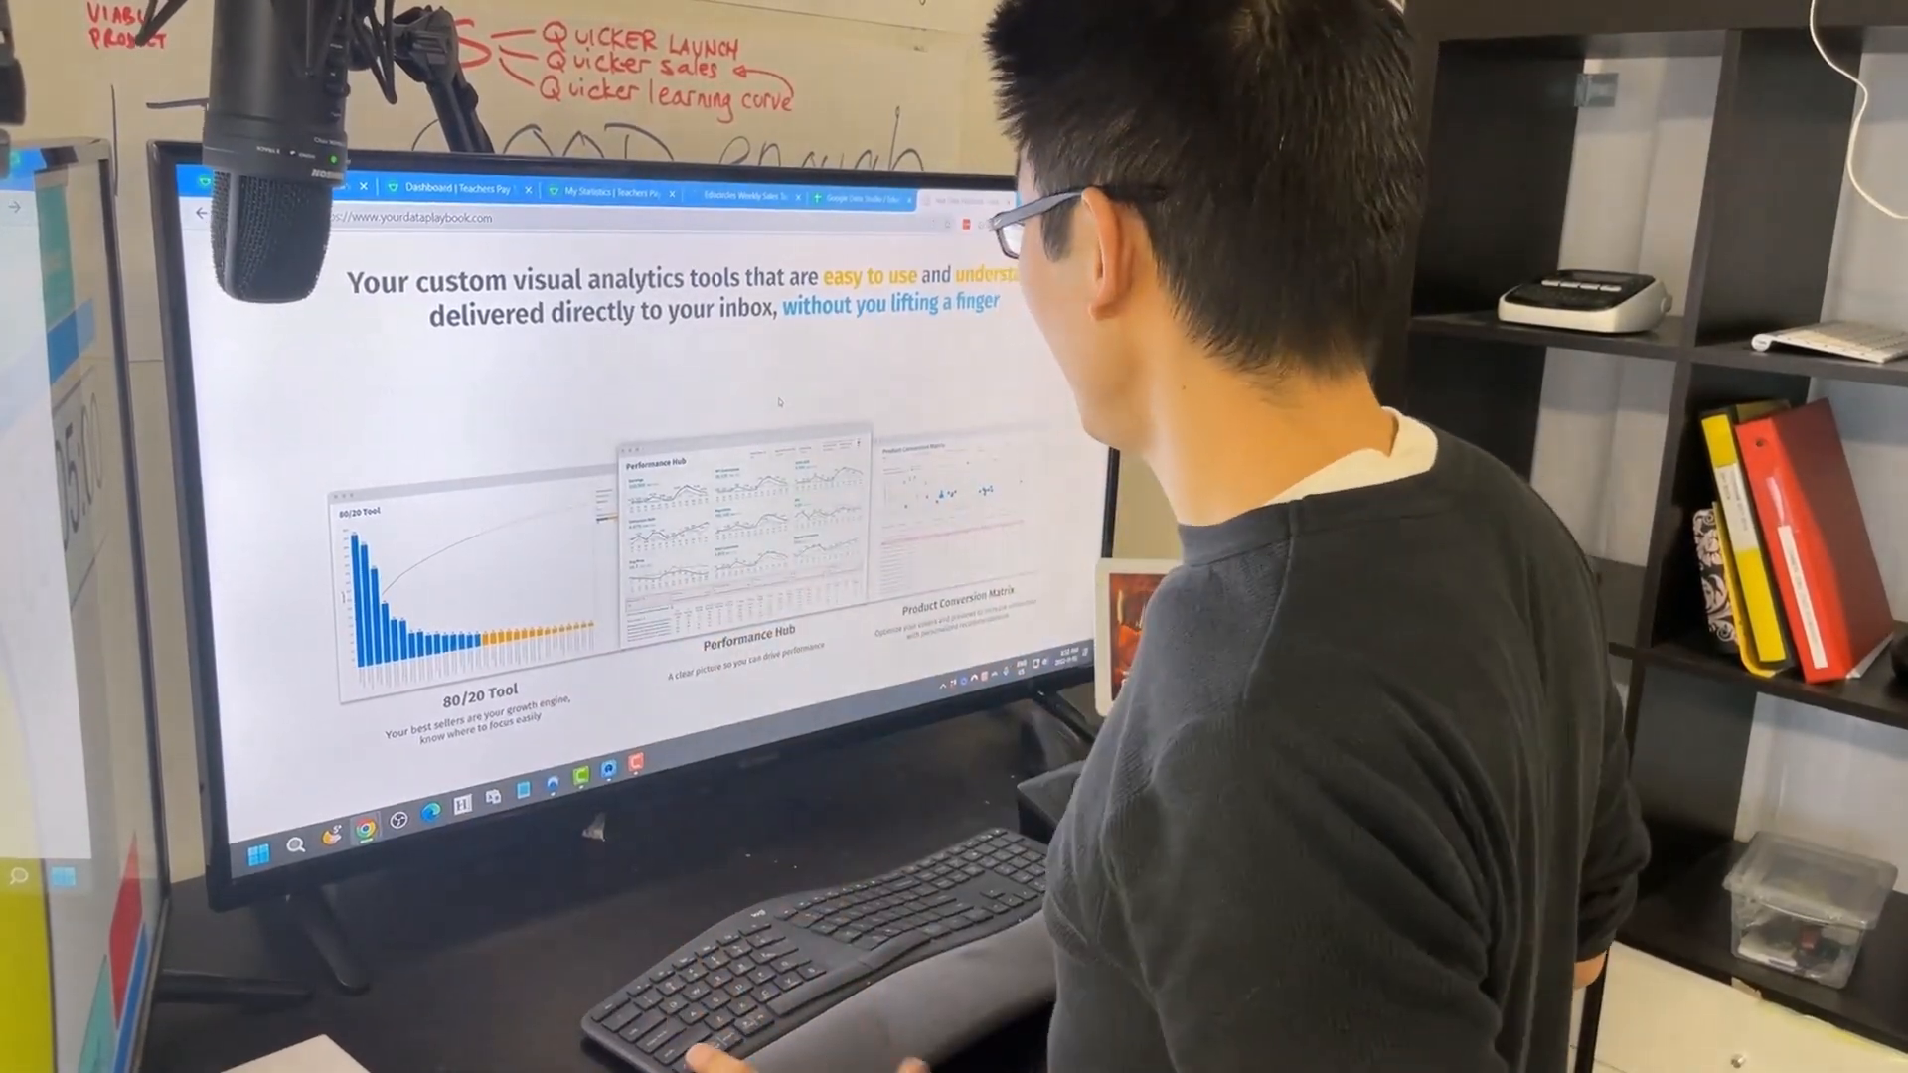
scroll(down, 3)
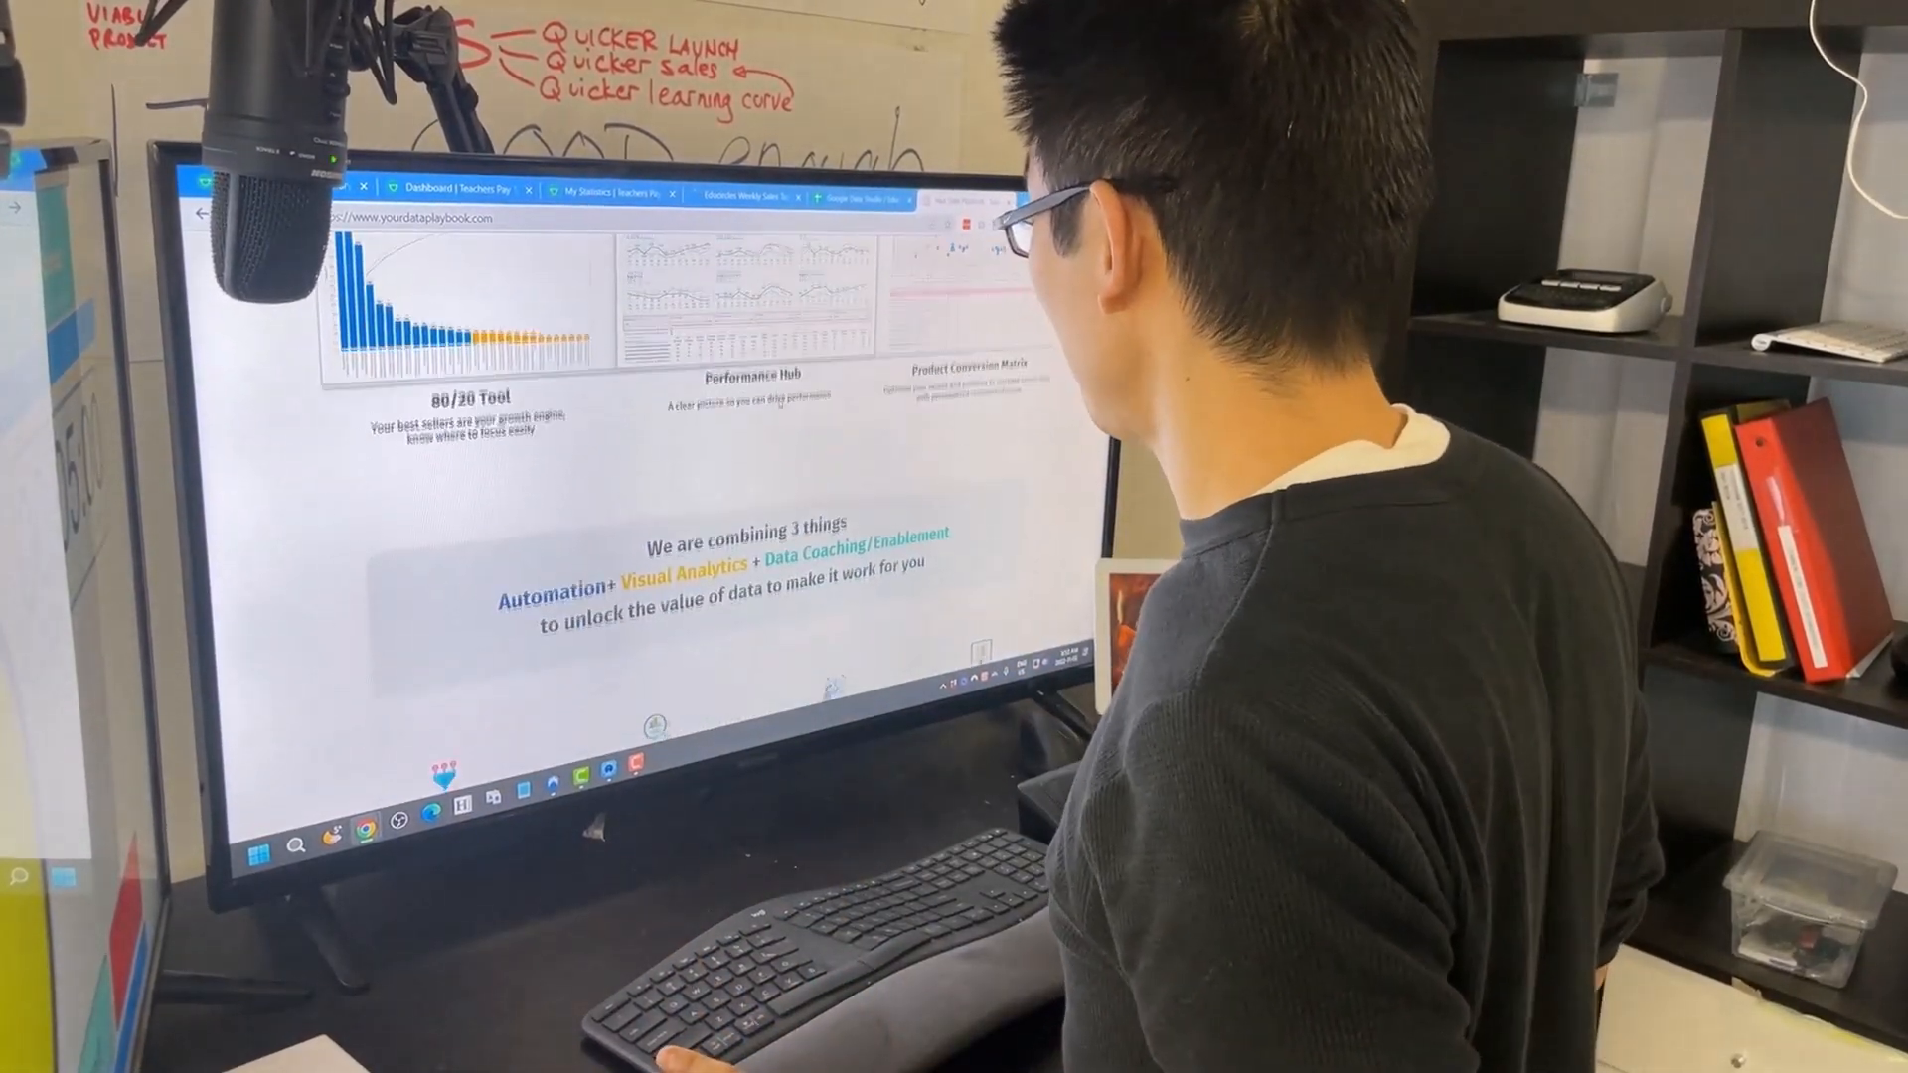
scroll(down, 3)
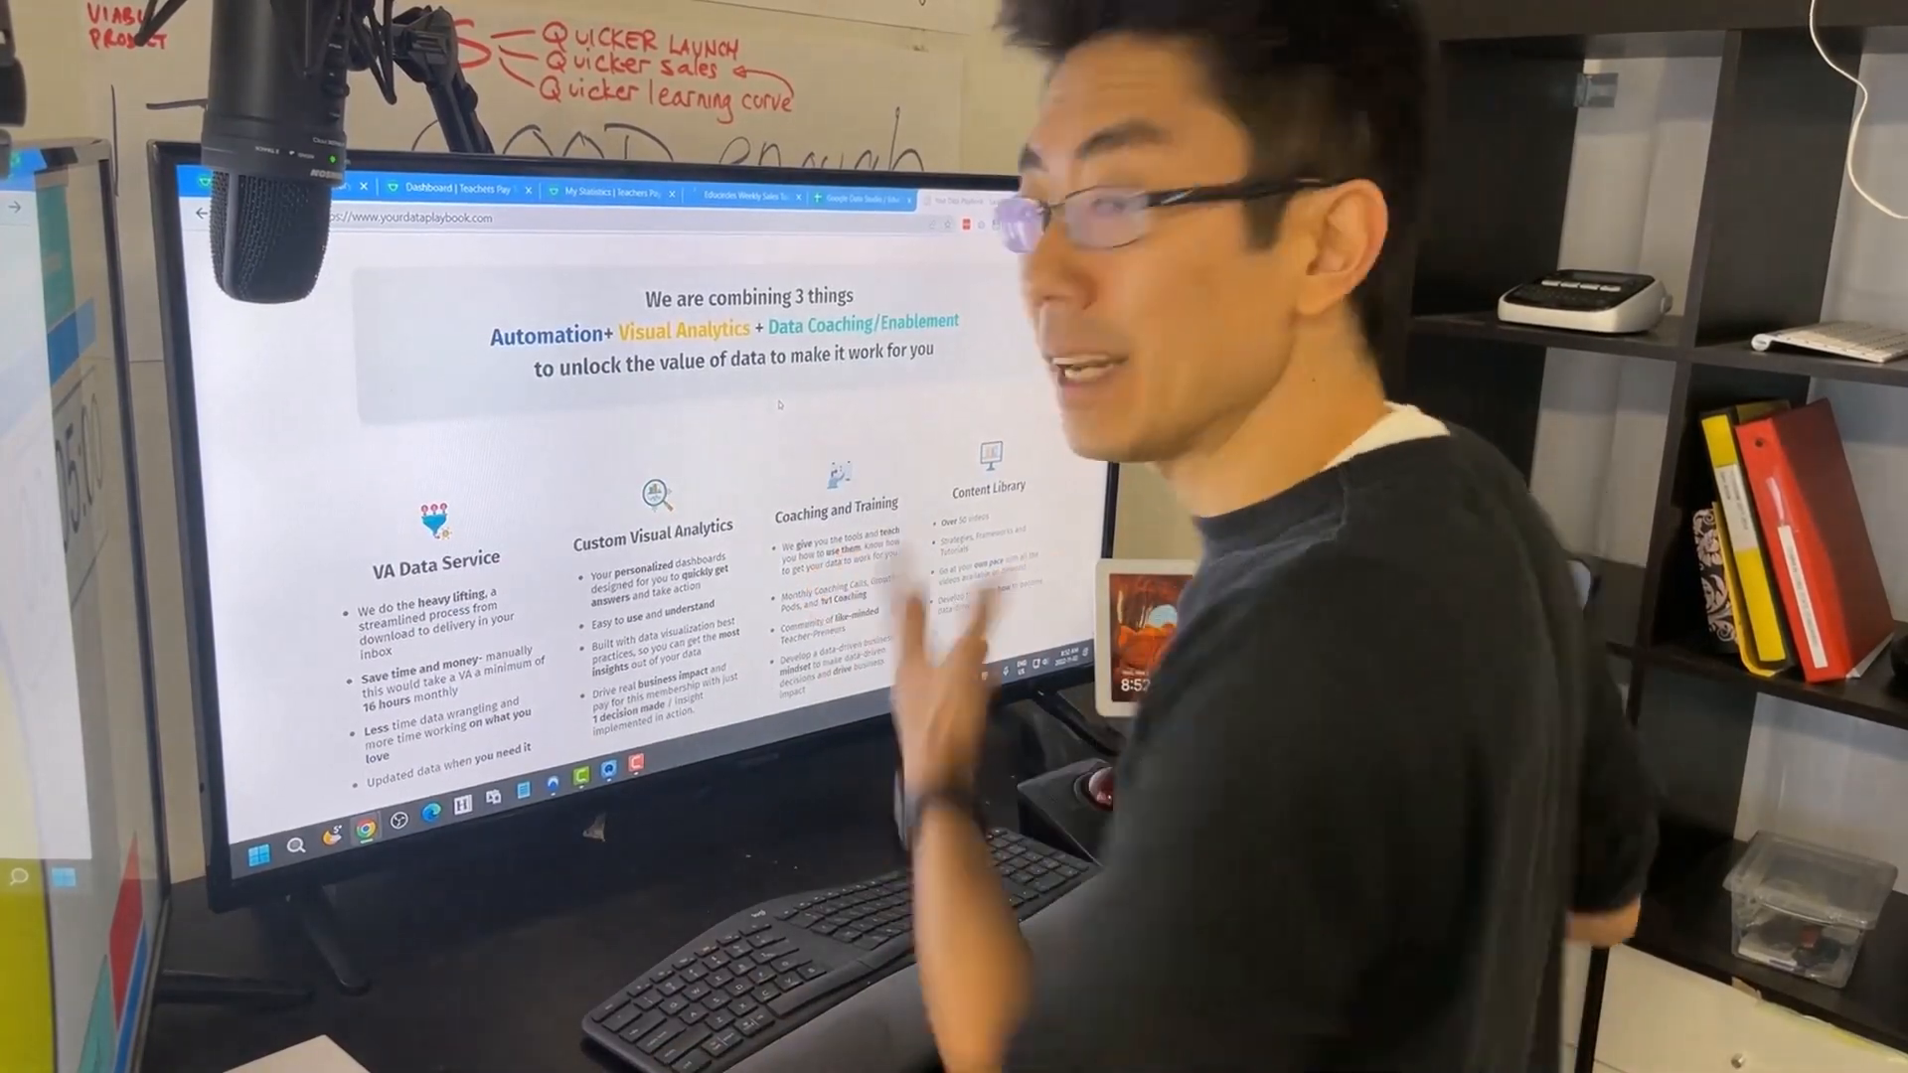
scroll(down, 3)
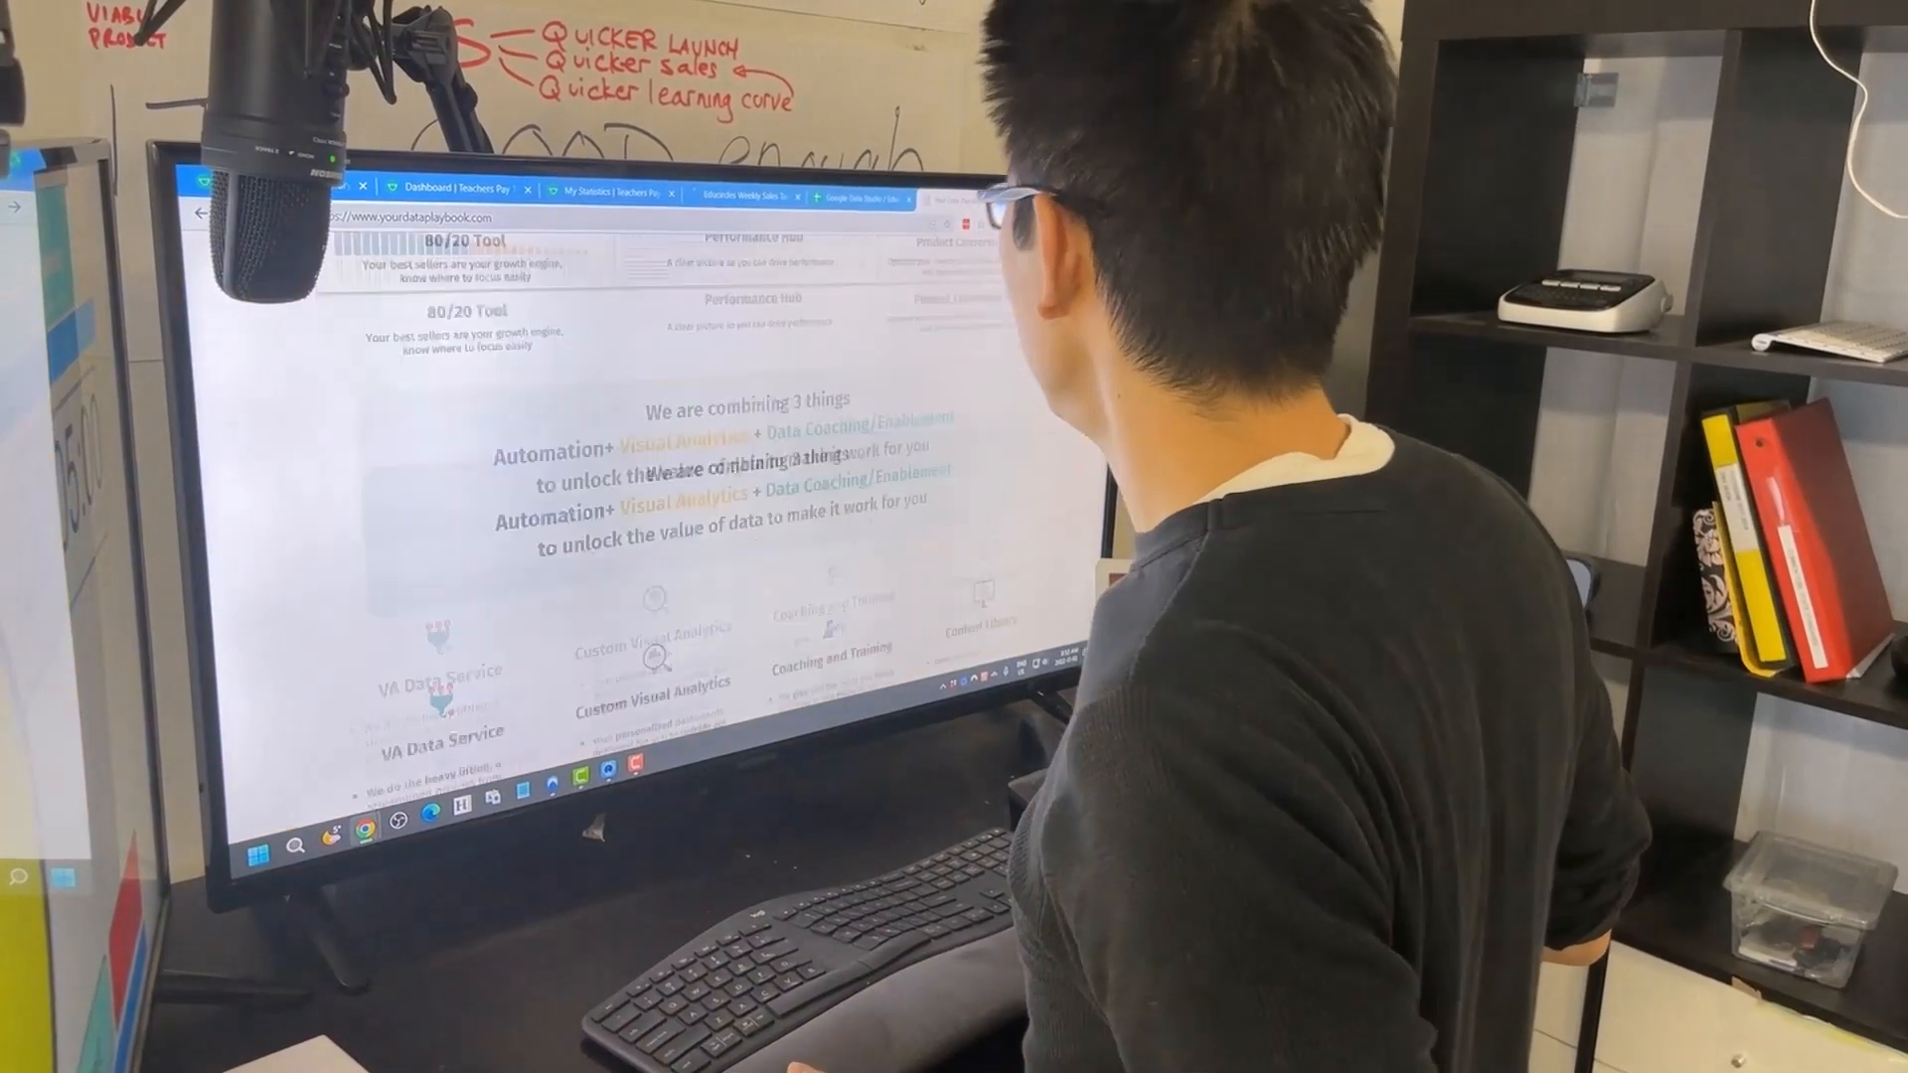
scroll(down, 3)
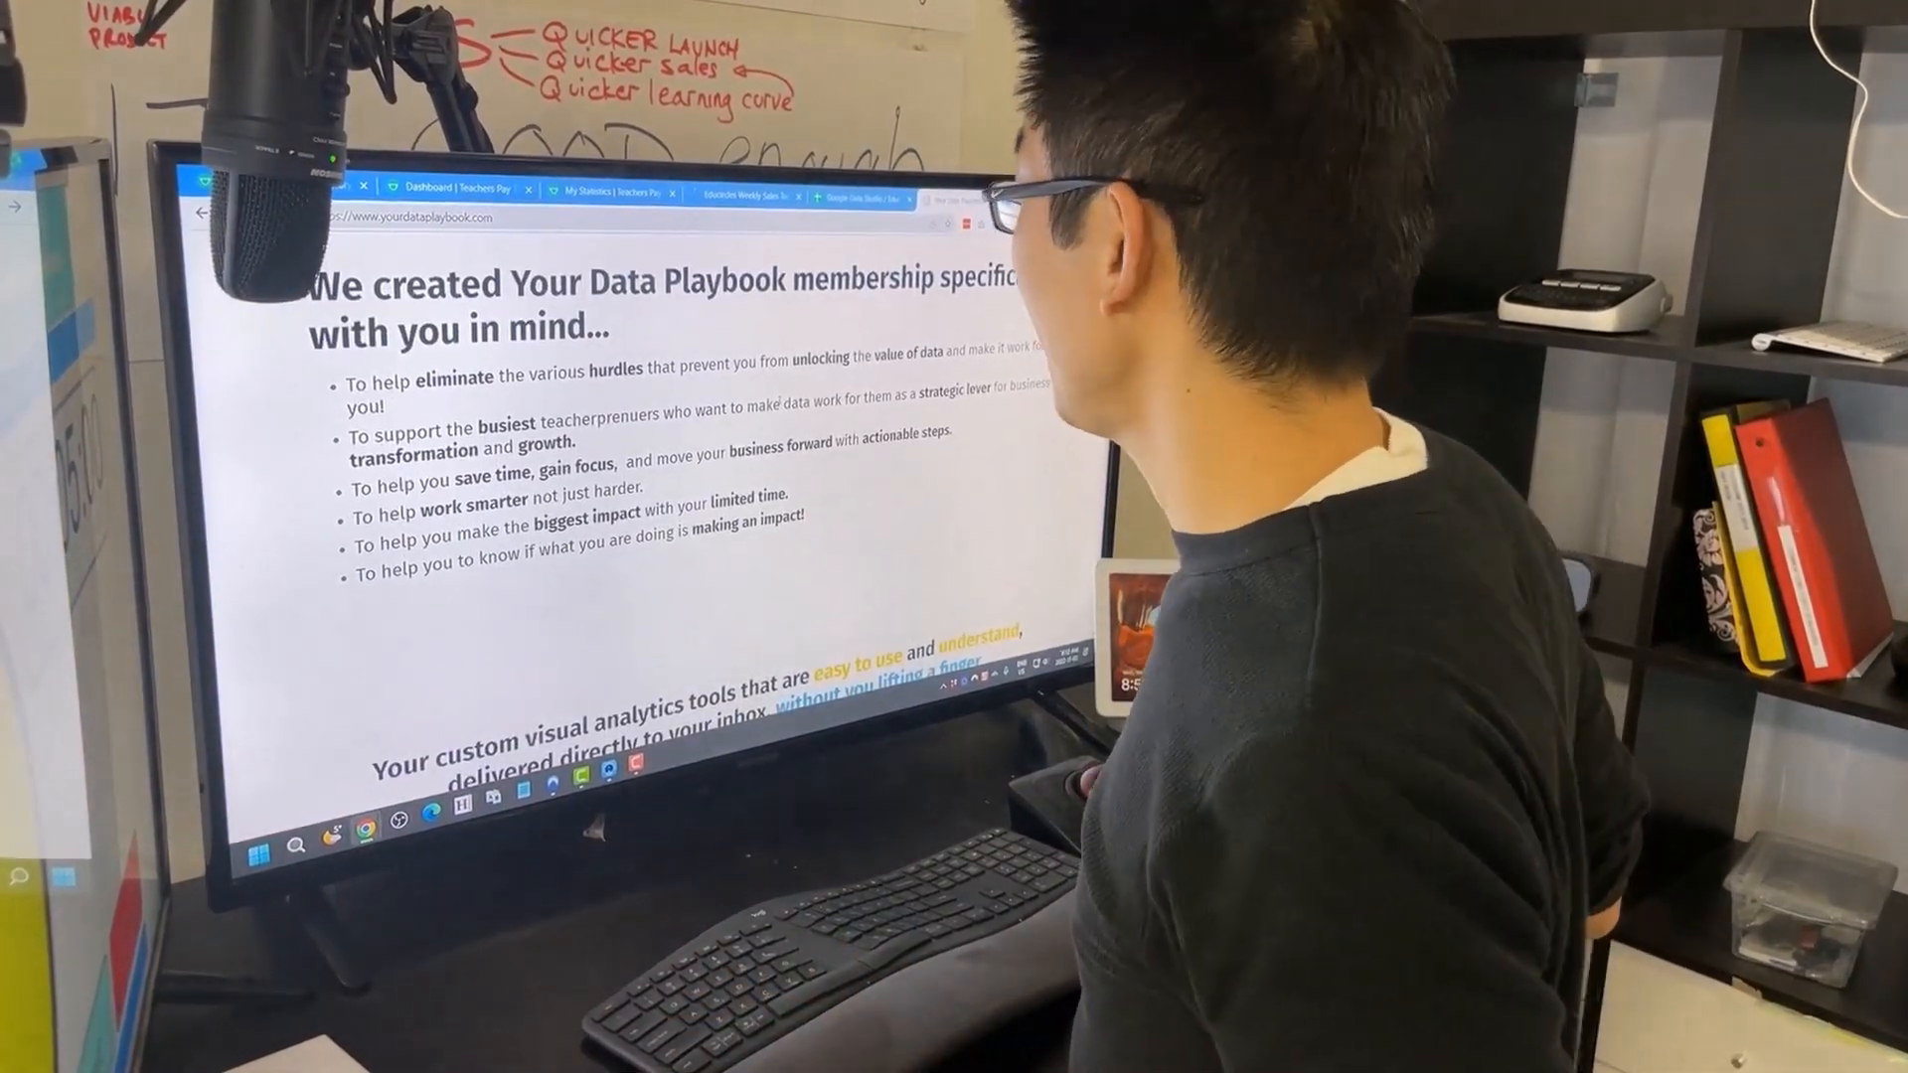